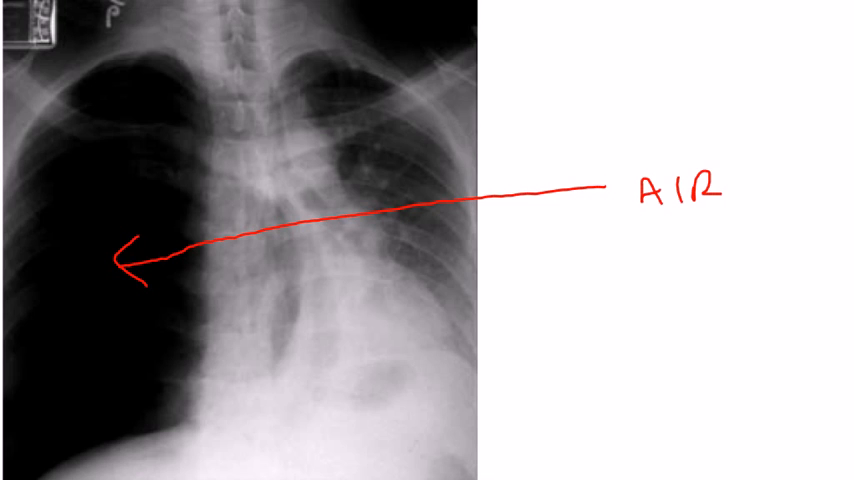
Trace a red curved line along the collapsed lung's edge on the left side.
drag(150, 210, 60, 455)
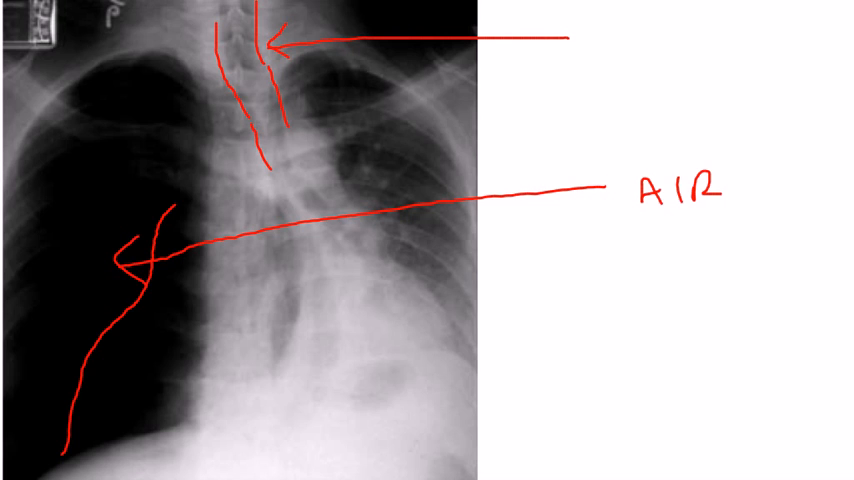
Label the trachea arrow with the handwritten text 'trach'.
text(trach)
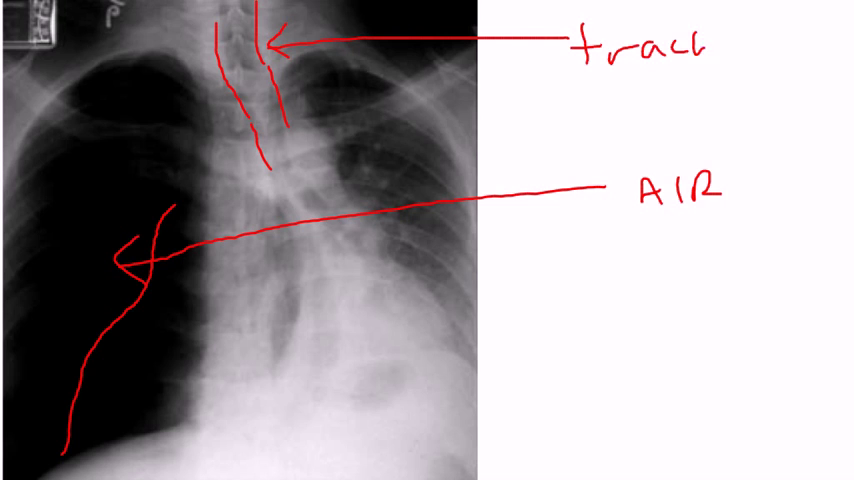